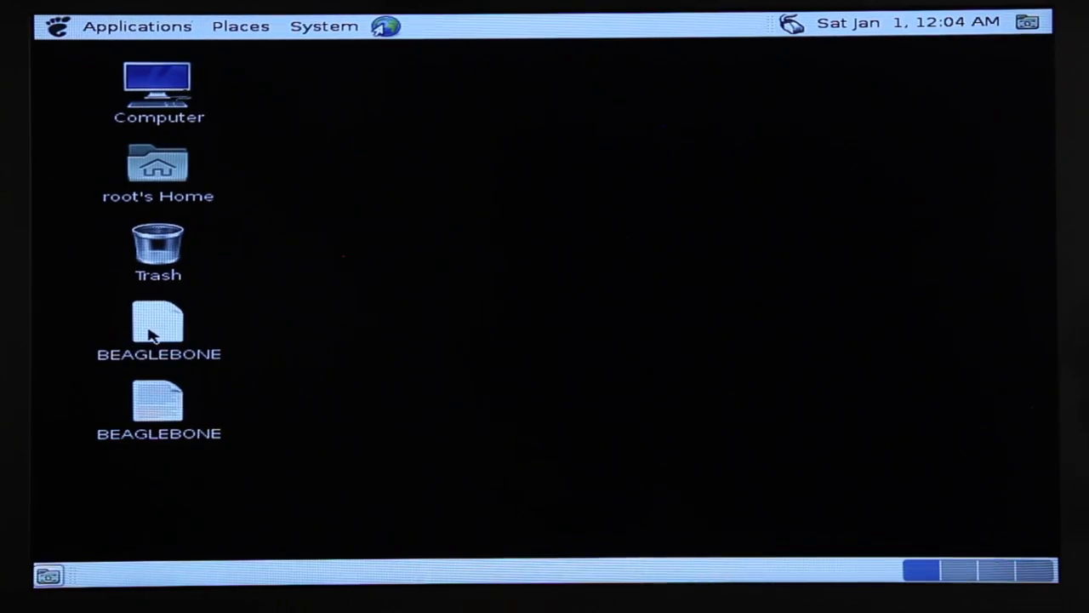
# - Open the BEAGLEBONE drive icon from the desktop in the file manager
pyautogui.doubleClick(158, 328)
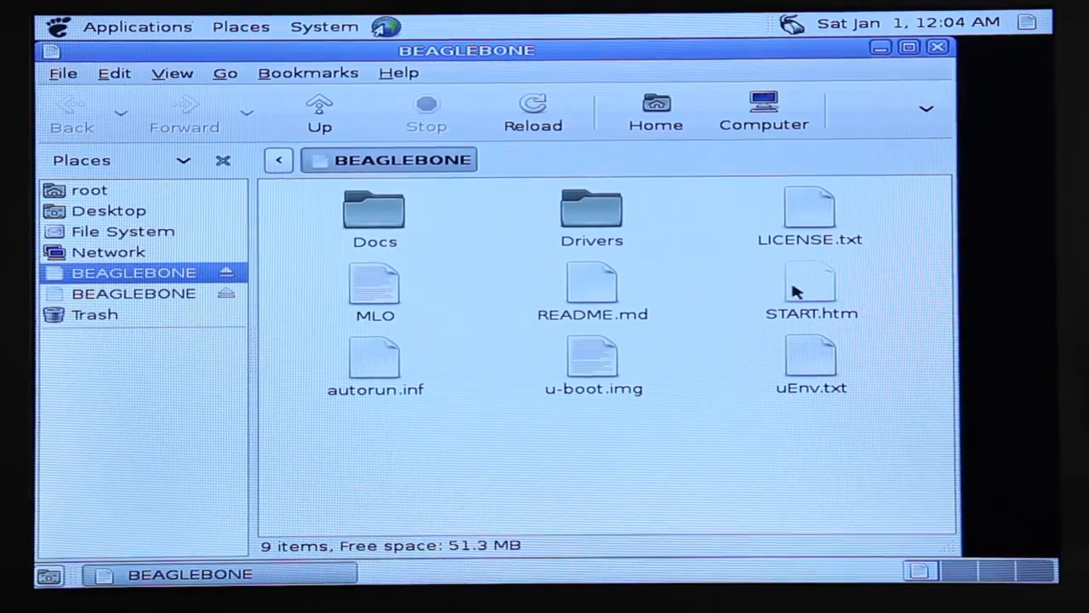
# - Open START.htm from the BEAGLEBONE drive to show the Getting Started guide
pyautogui.click(810, 289)
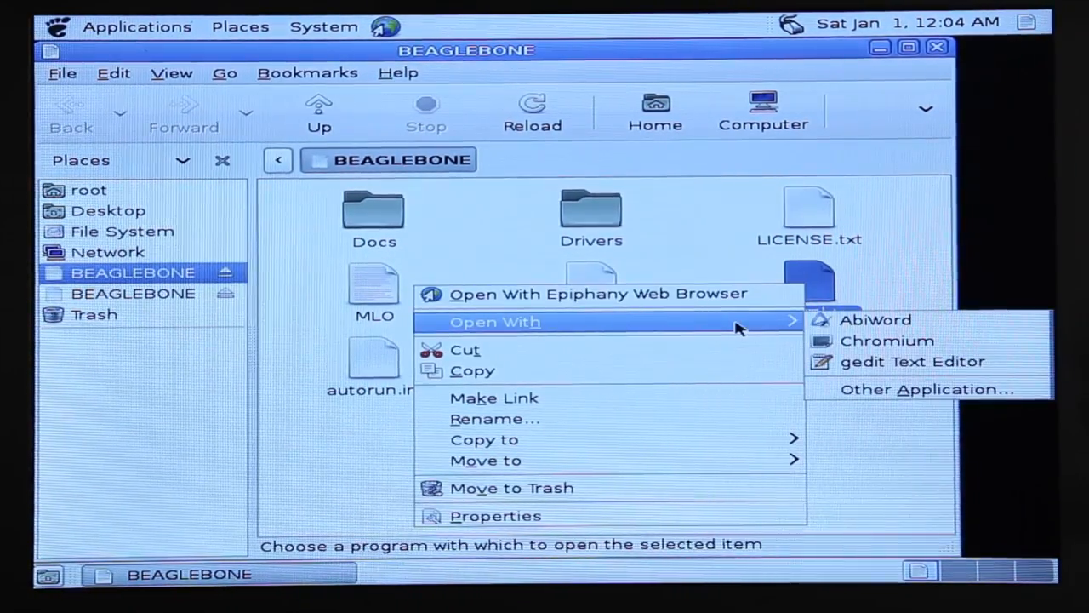
pyautogui.moveTo(886, 340)
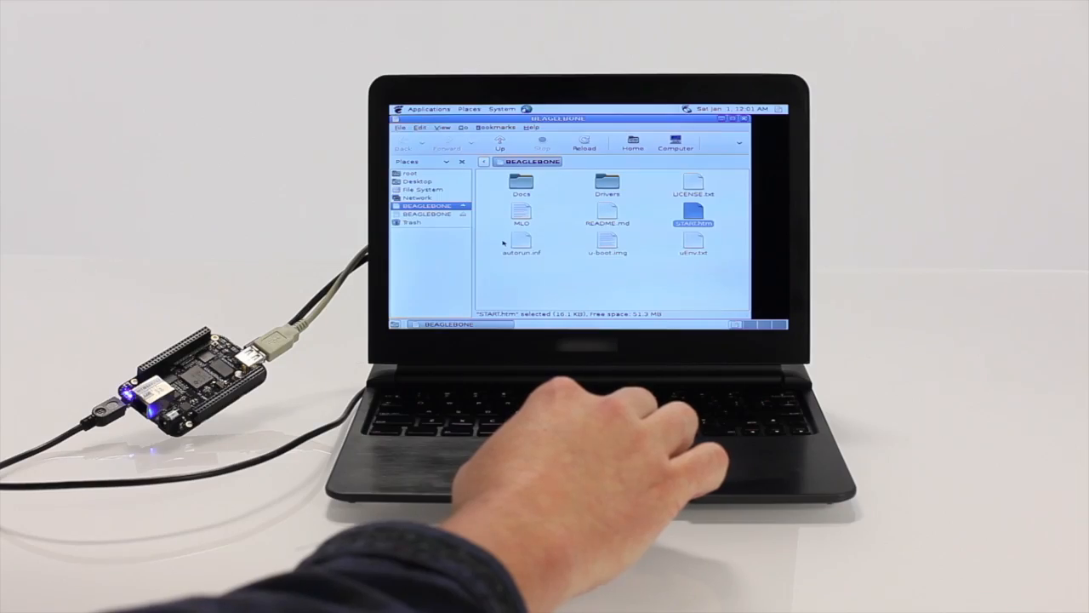
pyautogui.doubleClick(695, 222)
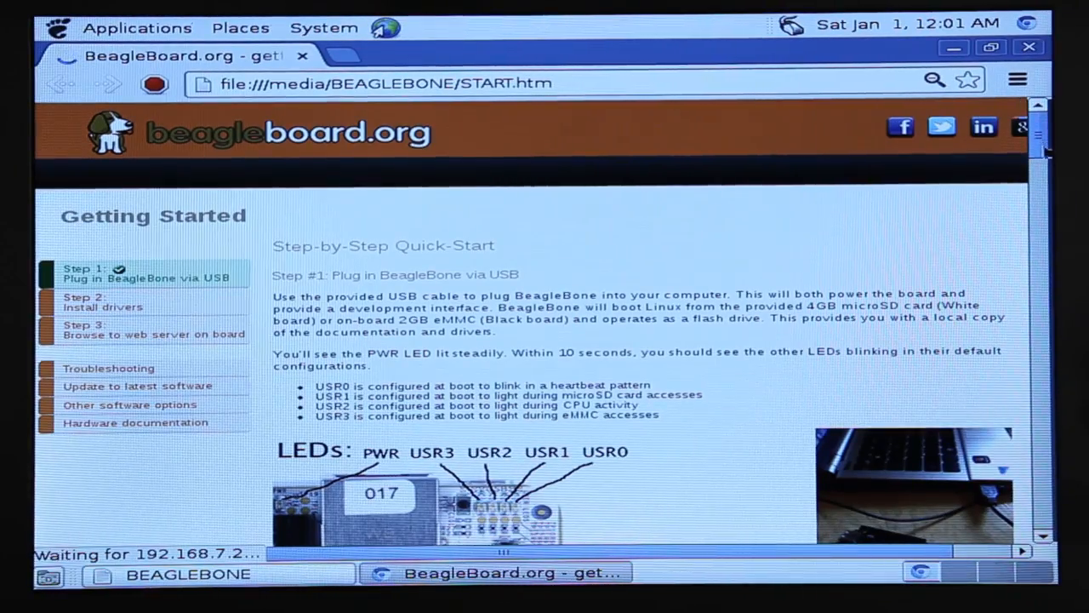
# - Scroll past the Step 2 driver table to Step #3, Browse to your board
pyautogui.scroll(-3)
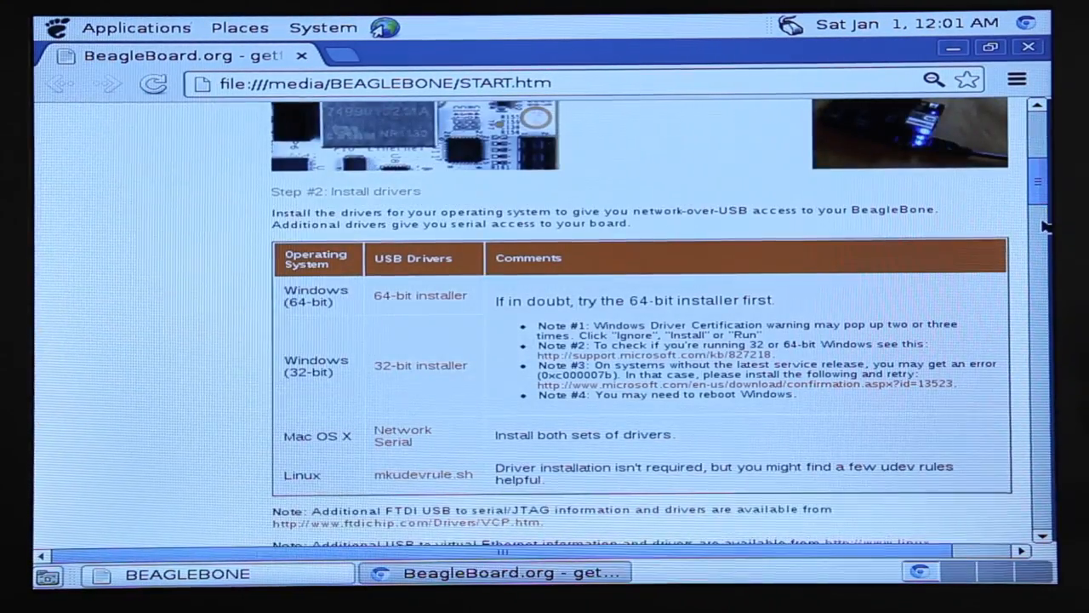
pyautogui.scroll(-3)
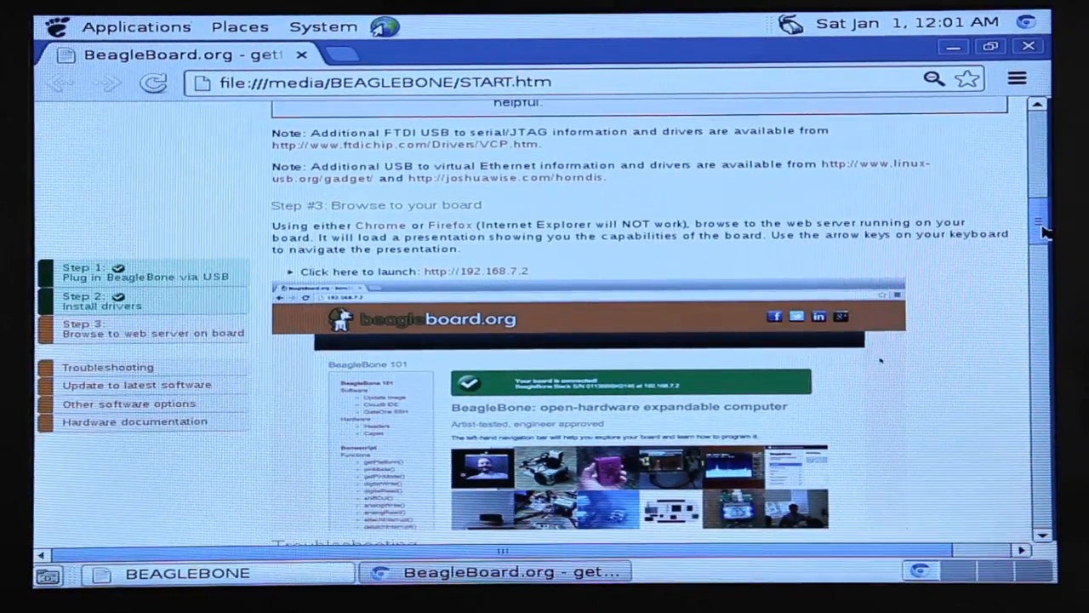
pyautogui.moveTo(474, 271)
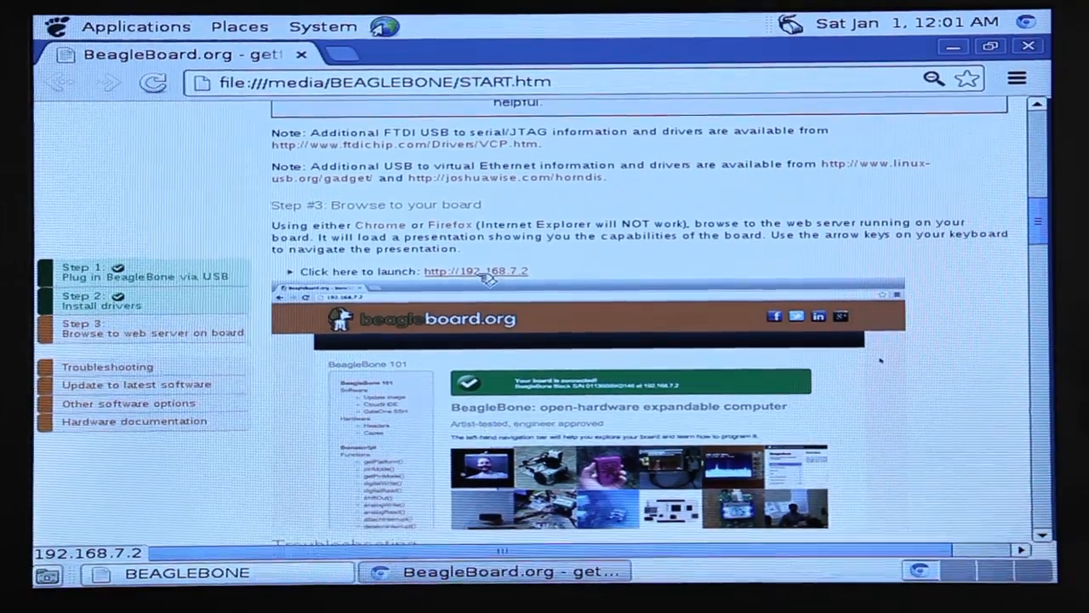
pyautogui.click(473, 271)
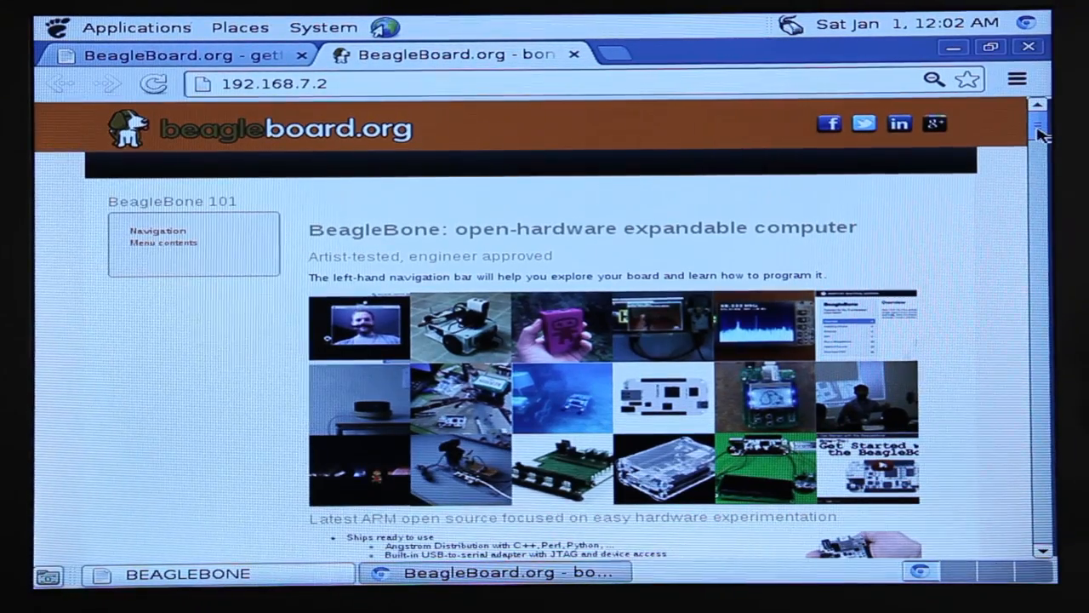
pyautogui.scroll(-3)
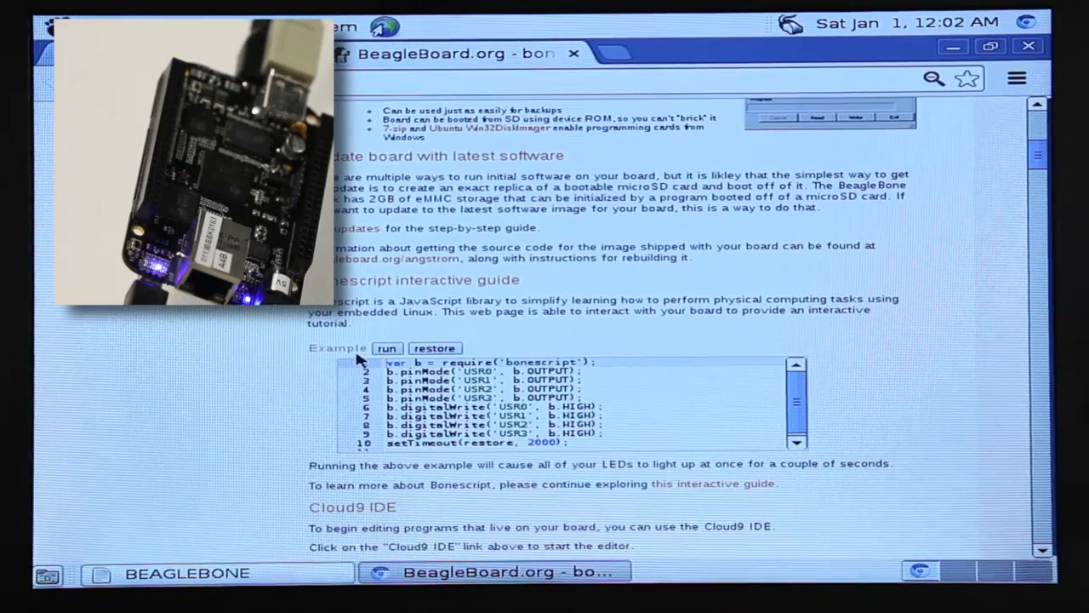
# - Run the Bonescript example twice to flash the board's user LEDs
pyautogui.click(386, 348)
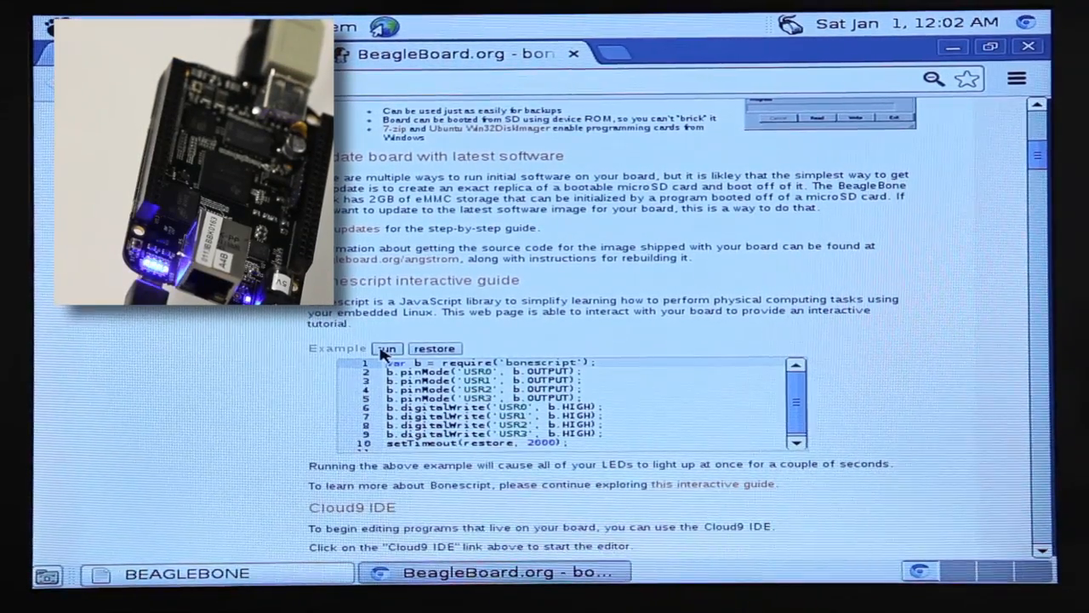
pyautogui.click(387, 348)
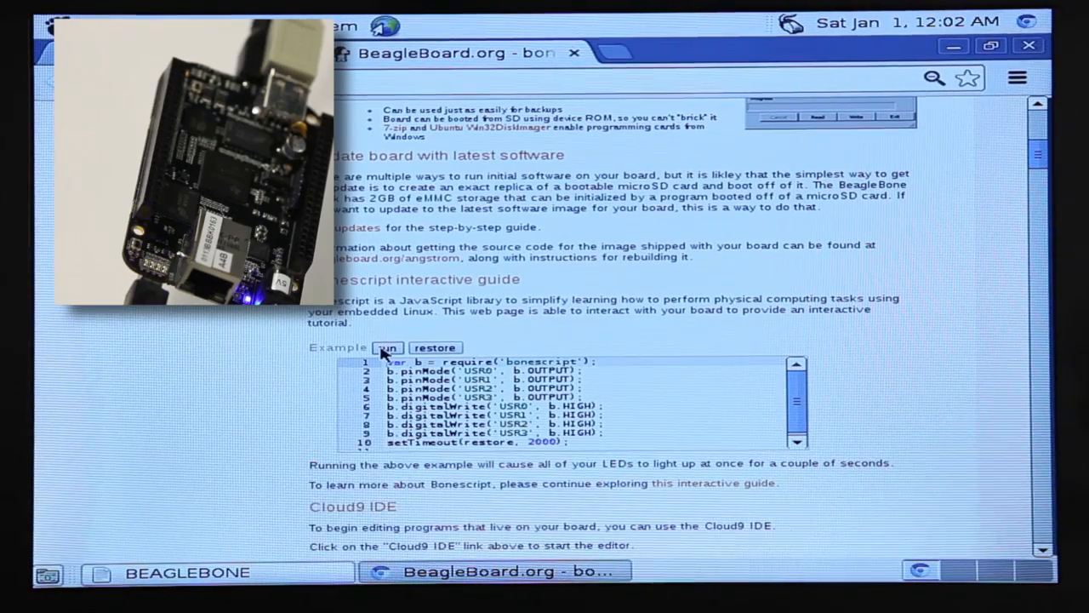